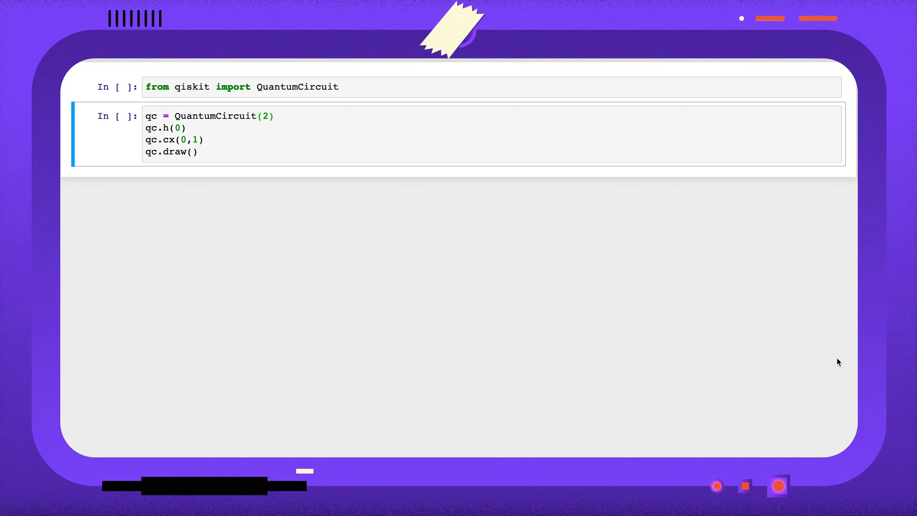
- Run the import cell and the two-qubit circuit cell with H and CNOT gates
{"action": "left_click", "coordinate": [409, 87]}
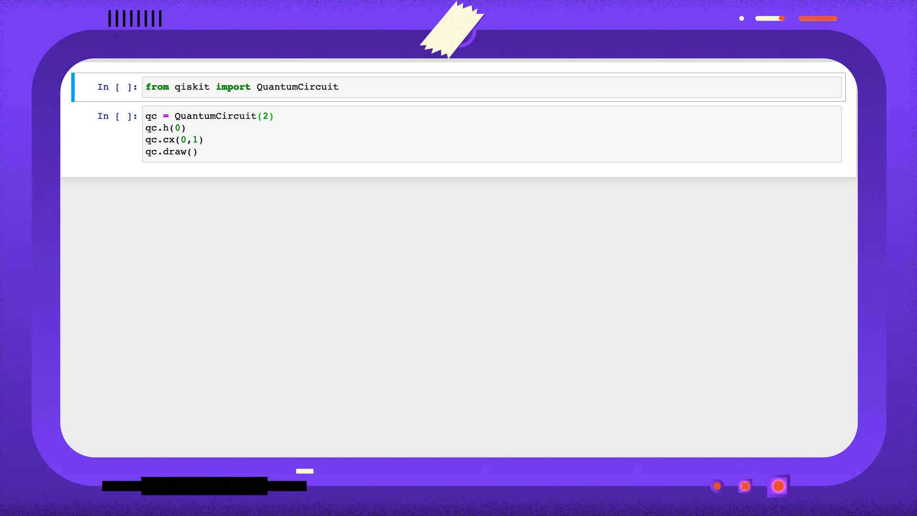
{"action": "key", "text": "shift+enter"}
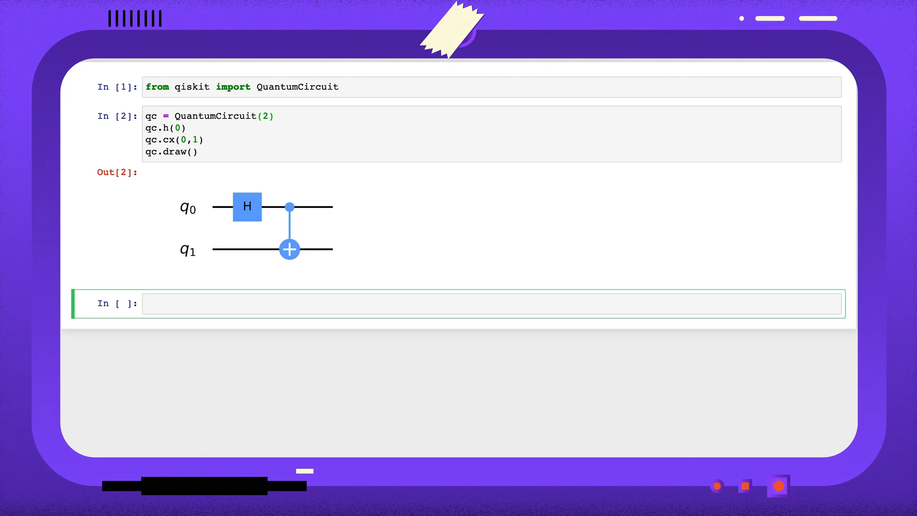
- Convert the circuit to a gate with gate = qc.to_gate()
{"action": "type", "text": "gate ="}
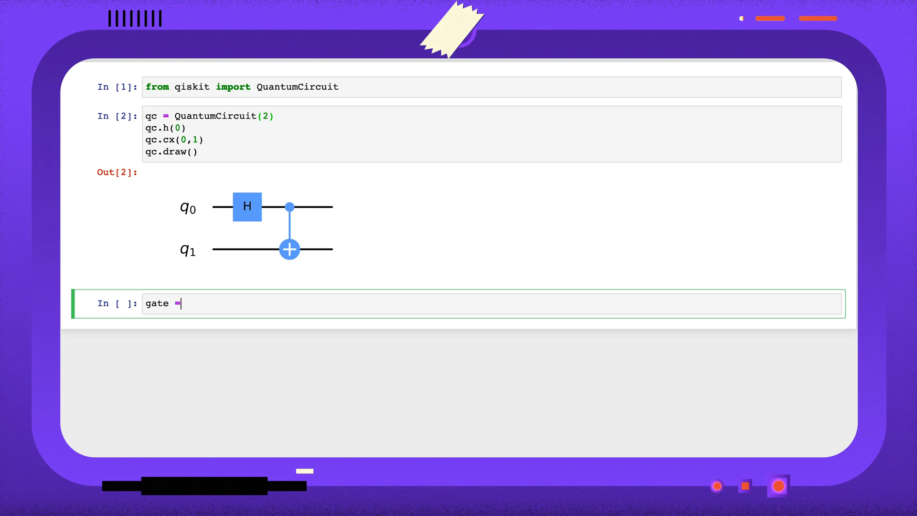
{"action": "type", "text": "qc.to_gate("}
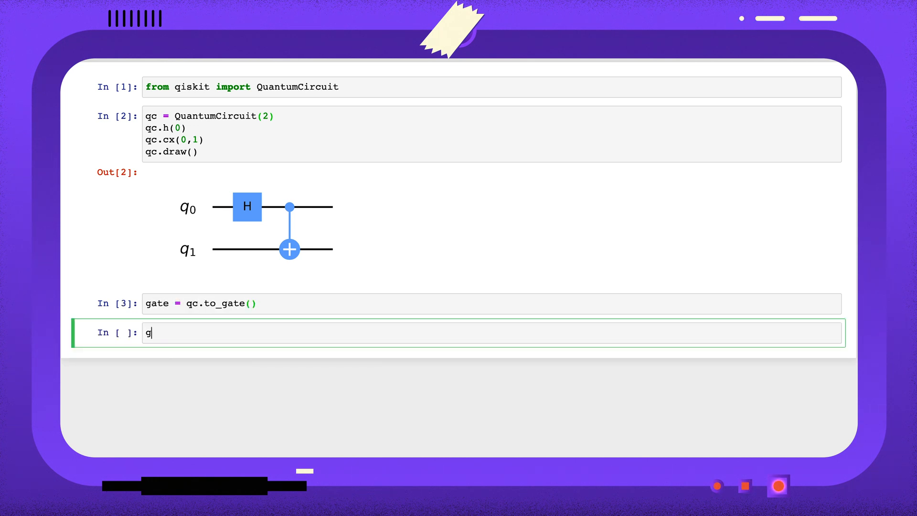
{"action": "type", "text": "ate.cont"}
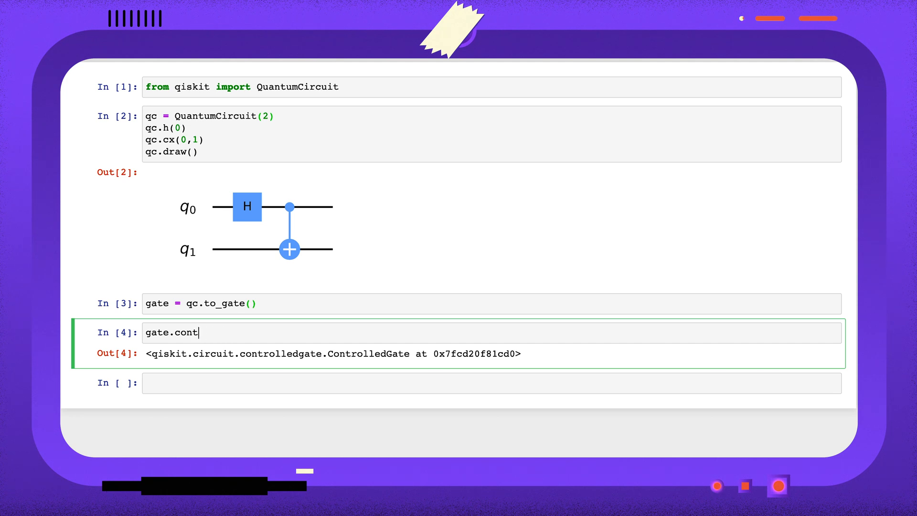
- Raise the gate to the fifth power with gate.power(5), returning a UnitaryGate
{"action": "type", "text": "gate.power"}
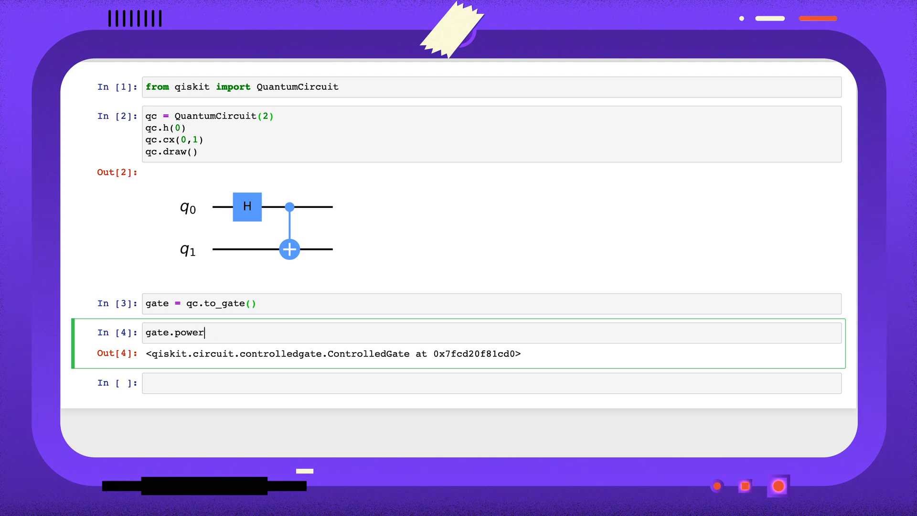
{"action": "type", "text": "(5)"}
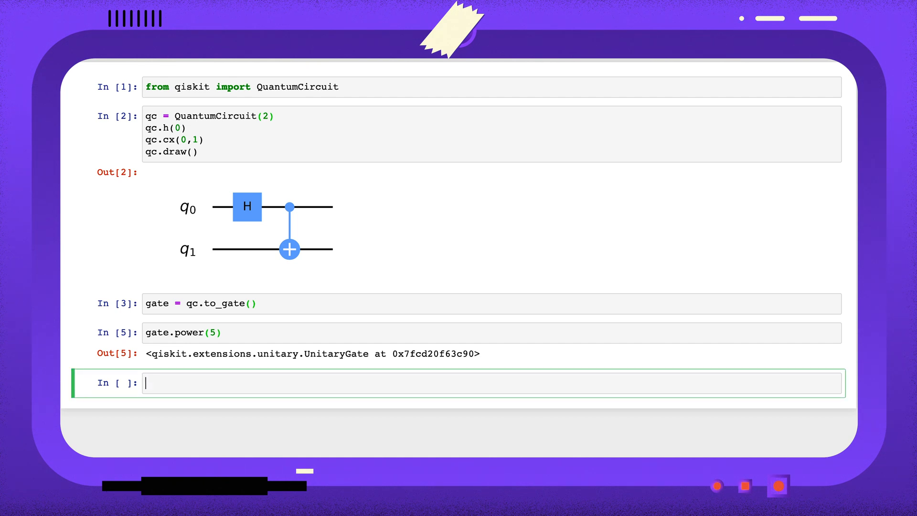
{"action": "type", "text": "new_qc"}
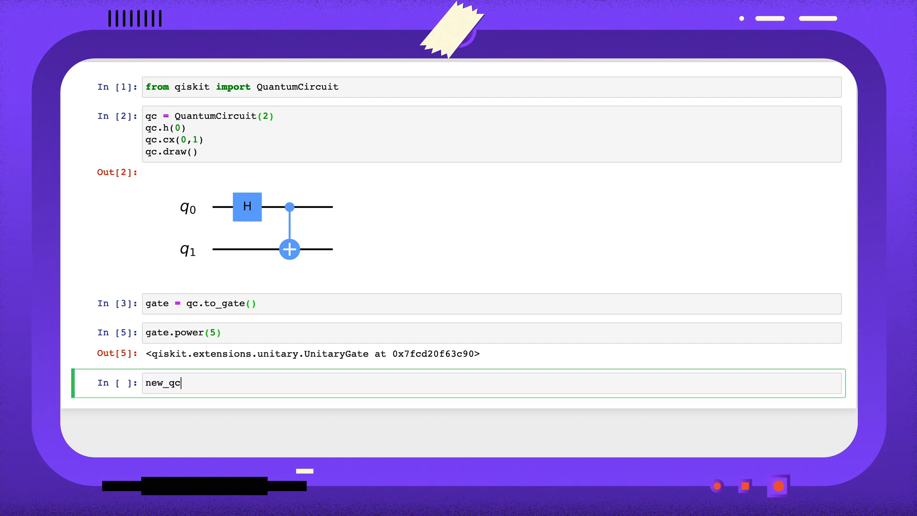
- Build new_qc = QuantumCircuit(2), append gate.power(5) on qubits [0,1] and draw it
{"action": "type", "text": "= QuantumCircuit(2"}
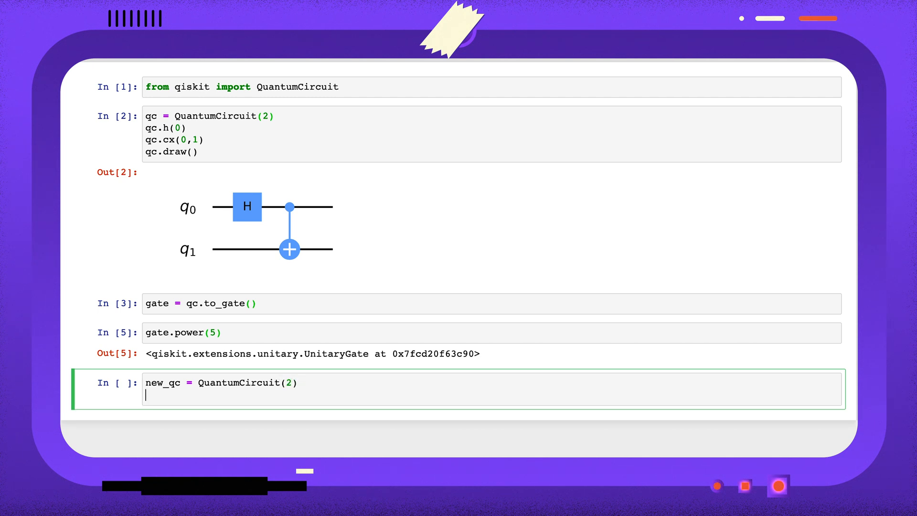
{"action": "type", "text": "new_qc.append(gate)"}
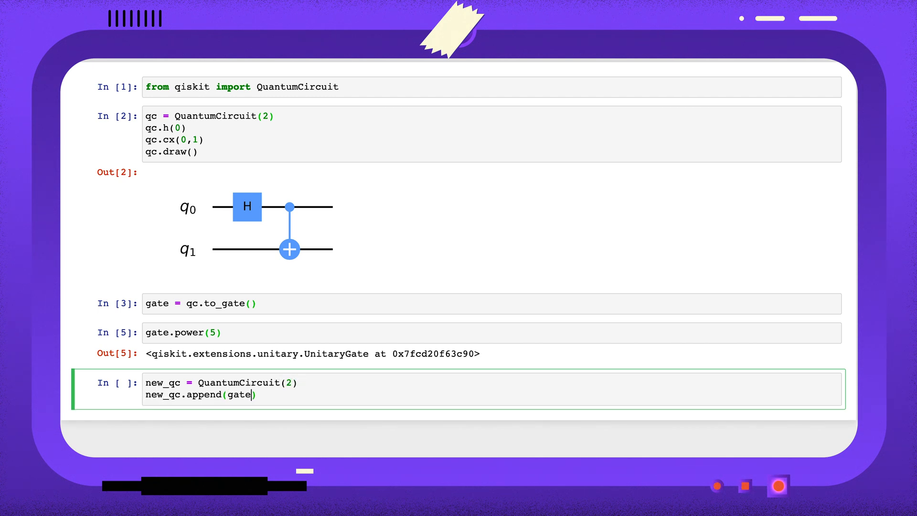
{"action": "type", "text": ".power(5), [0,1])"}
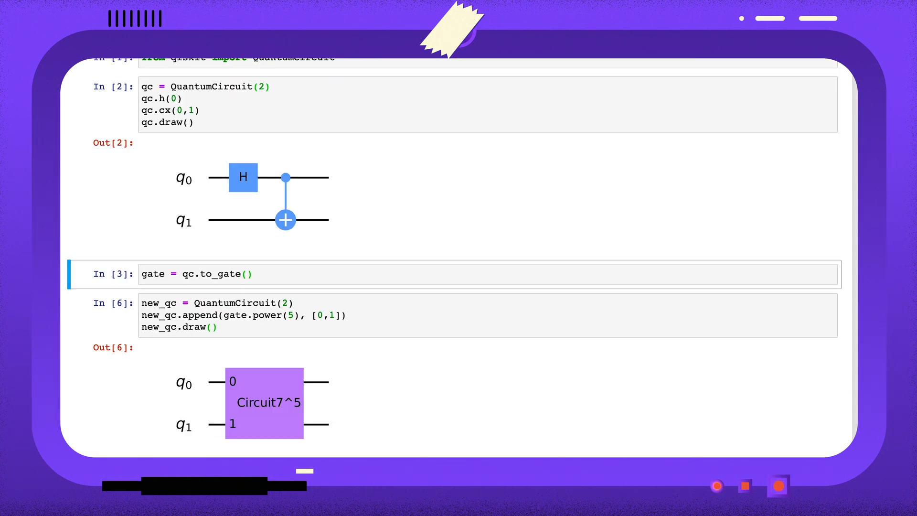
{"action": "type", "text": "instruction ="}
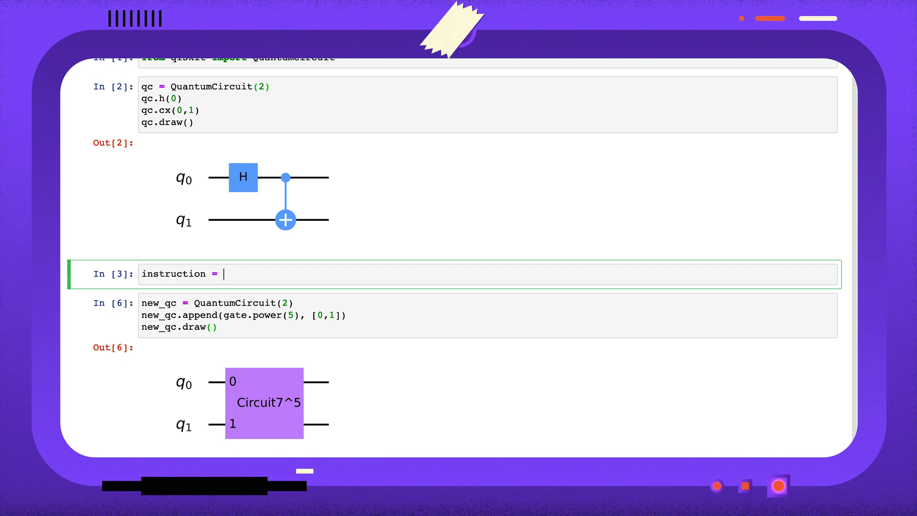
- Convert the circuit to an instruction with instruction = qc.to_instruction()
{"action": "type", "text": "qc.to_"}
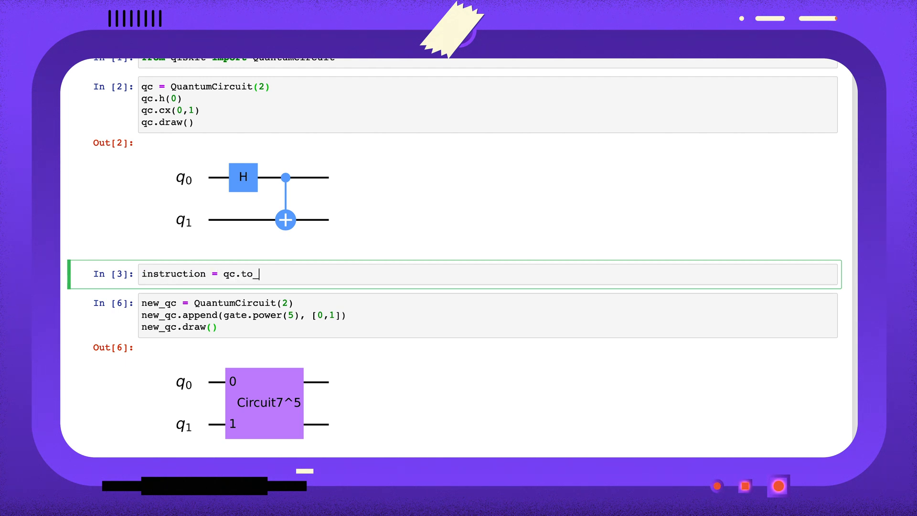
{"action": "type", "text": "instruc"}
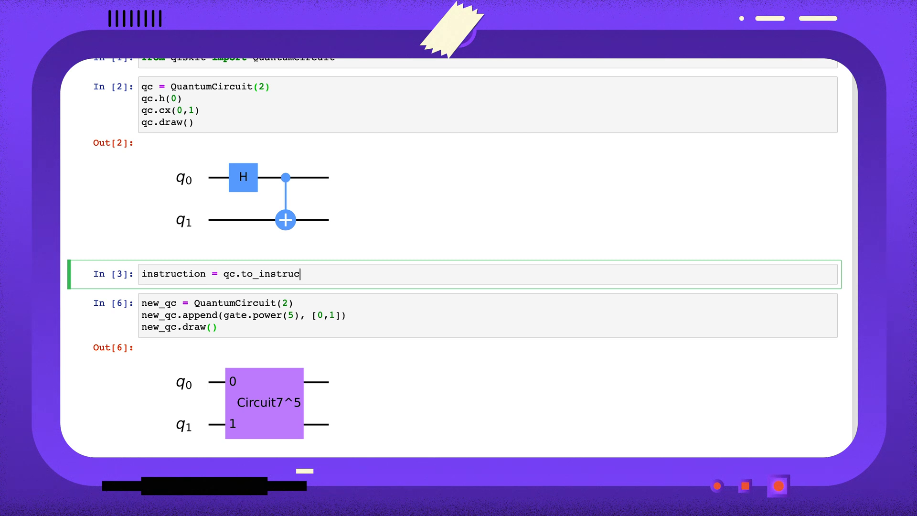
{"action": "type", "text": "tin"}
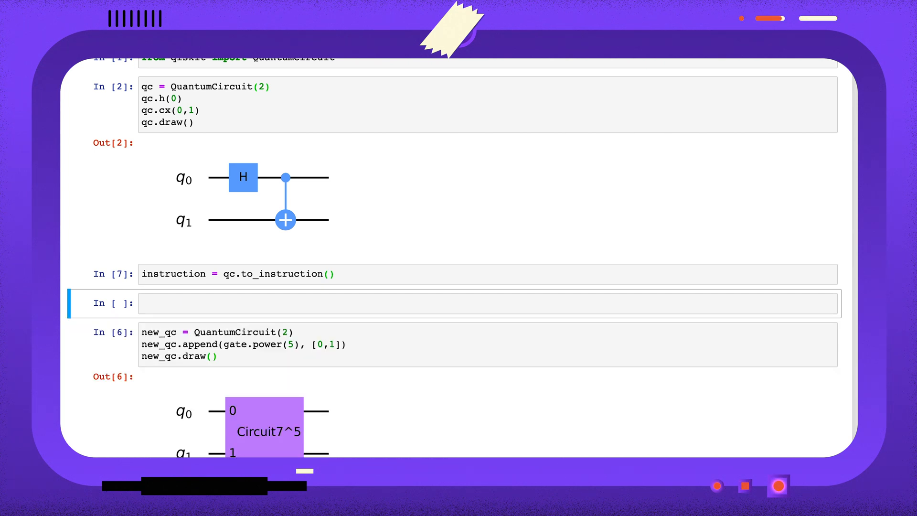
- Reverse the instruction's operations with instruction.reverse_ops(), returning an Instruction
{"action": "type", "text": "instructi"}
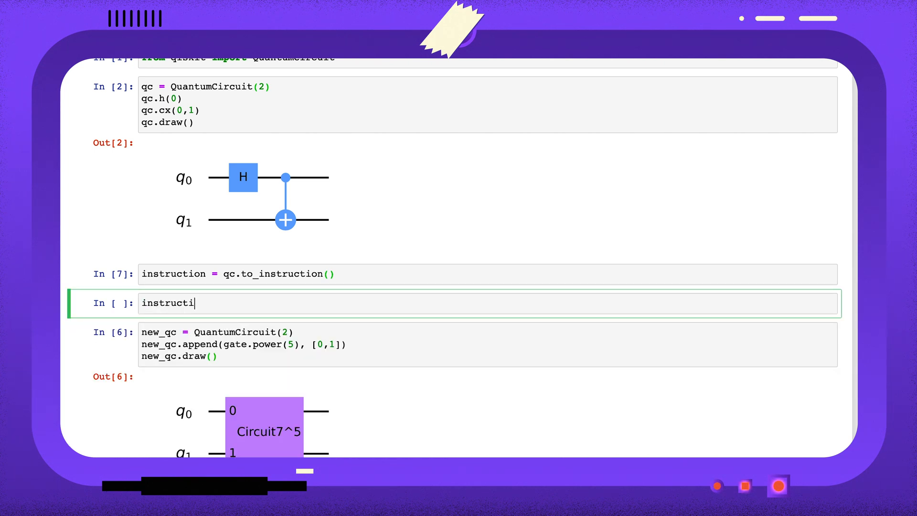
{"action": "type", "text": "on.r"}
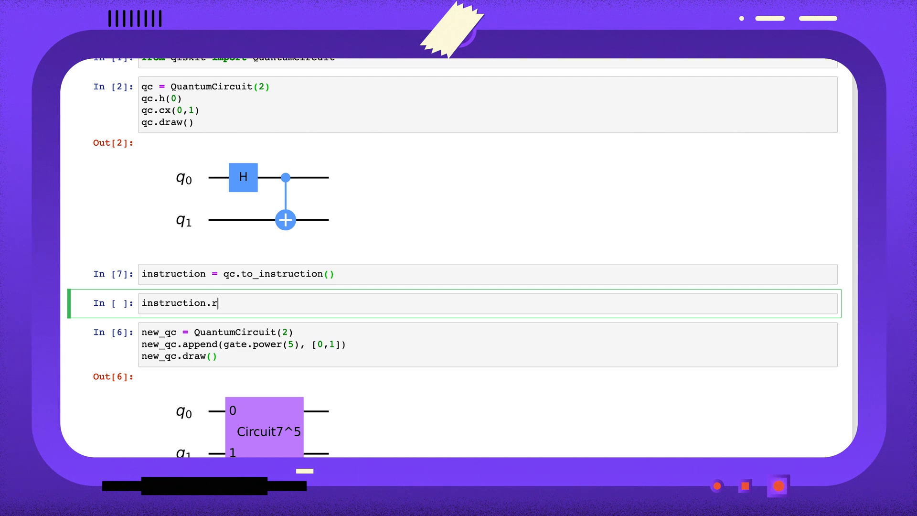
{"action": "type", "text": "everse_ops("}
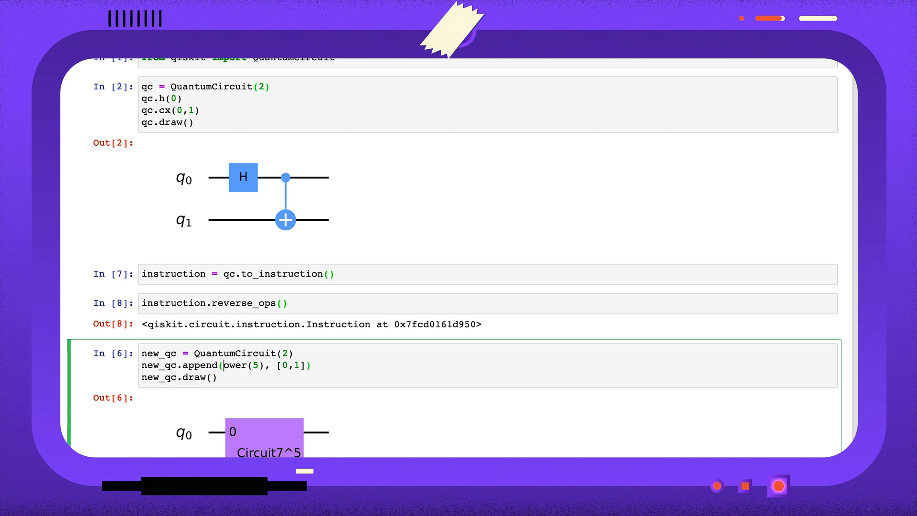
- Append the instruction to new_qc so it draws as a single Circuit7 block
{"action": "type", "text": "instruction"}
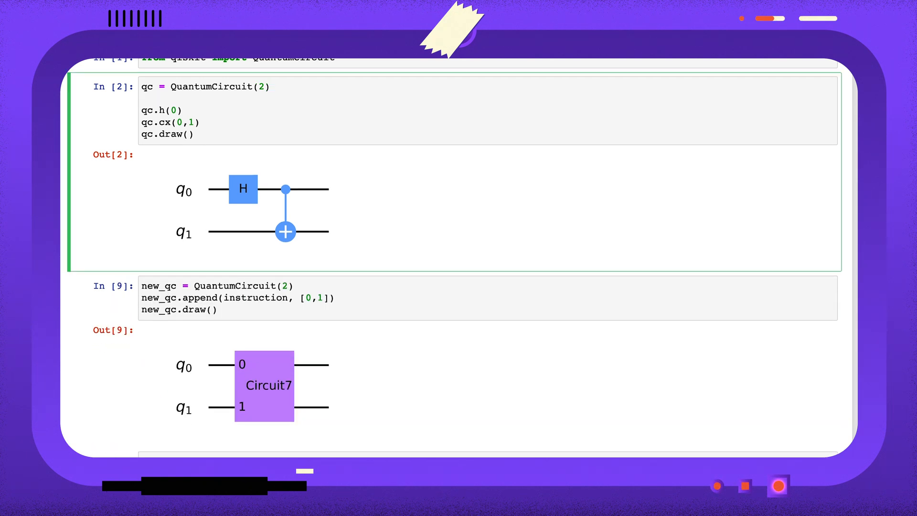
- Add qc.initialize([0,1], 0) and qc.measure_all() to the original circuit
{"action": "type", "text": "qc.initi"}
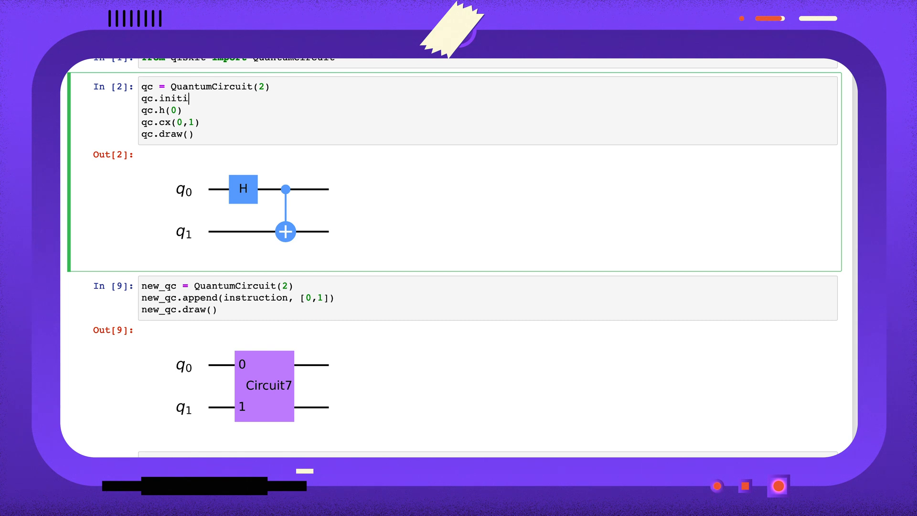
{"action": "type", "text": "alize("}
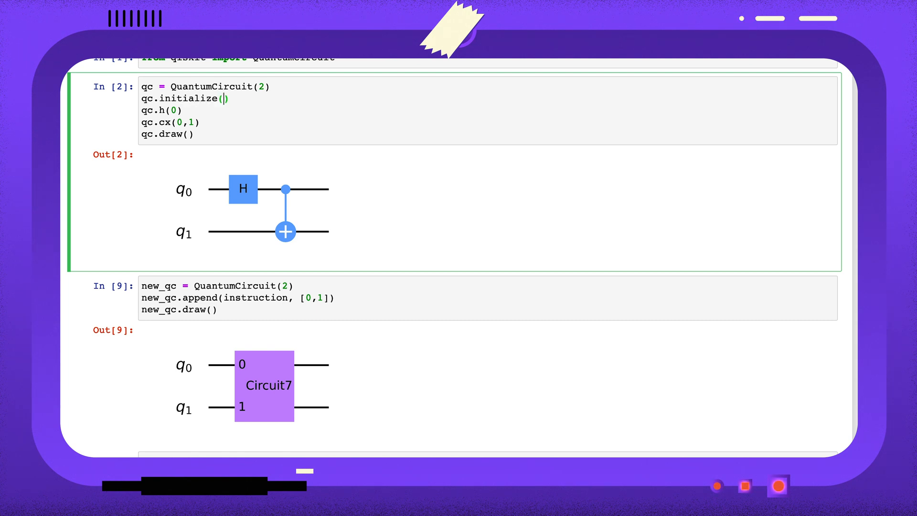
{"action": "type", "text": "[0,1], 0"}
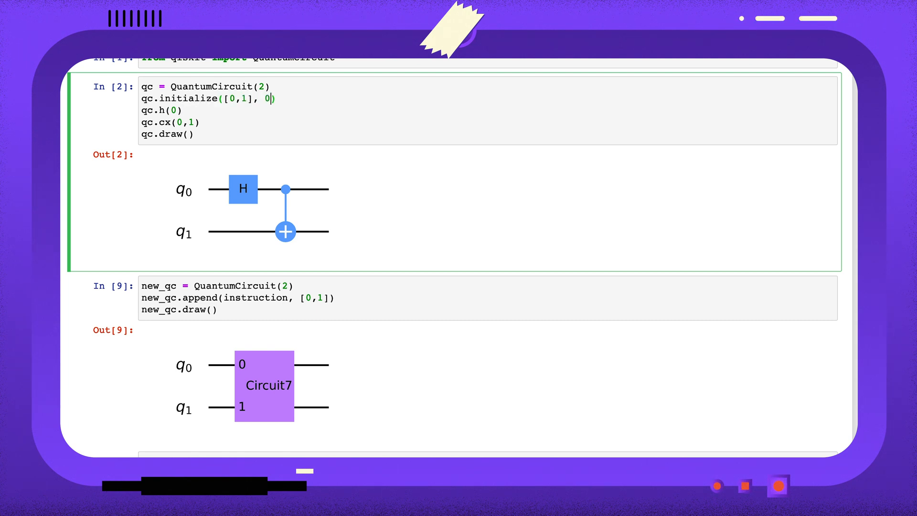
{"action": "type", "text": "qc.measure_all("}
{"action": "type", "text": "qc.h"}
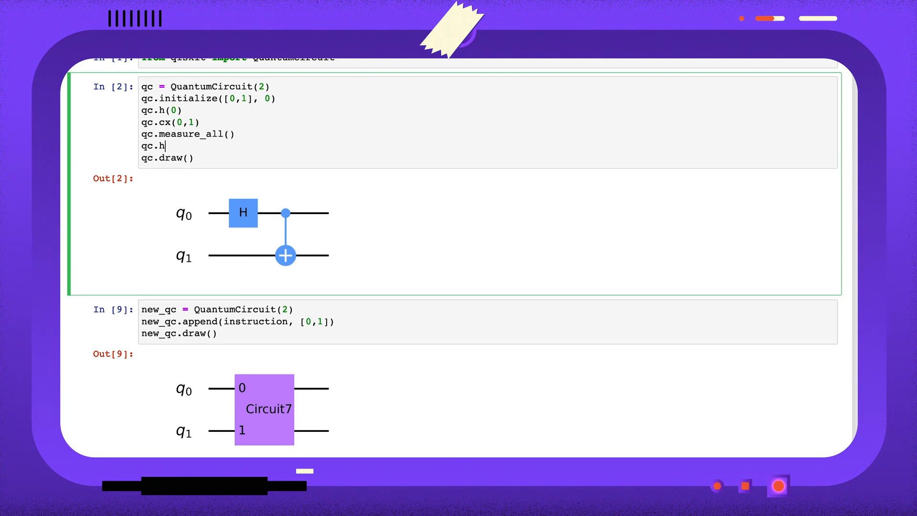
- Add the conditioned gate qc.h(0).c_if(qc.clbits[0].register, 1) and redraw the circuit
{"action": "type", "text": "(0).c_if(qc"}
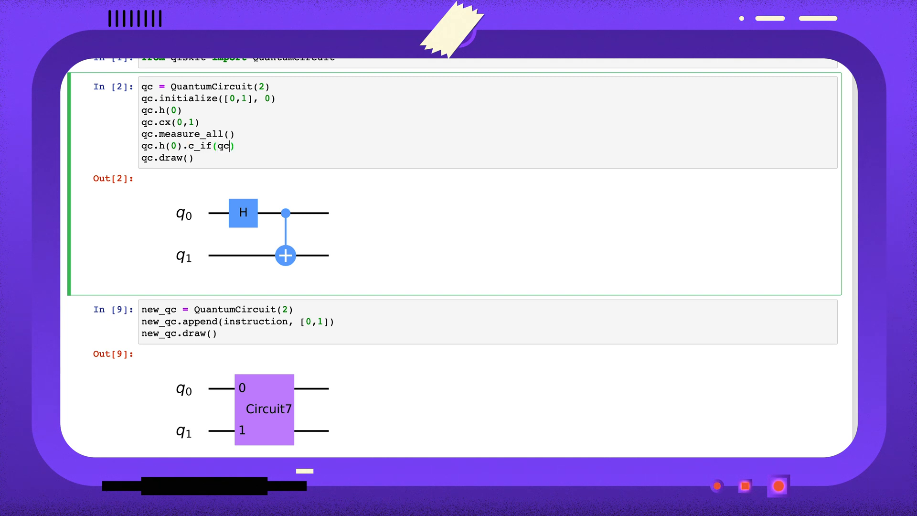
{"action": "type", "text": ".clbits[0].register, 1"}
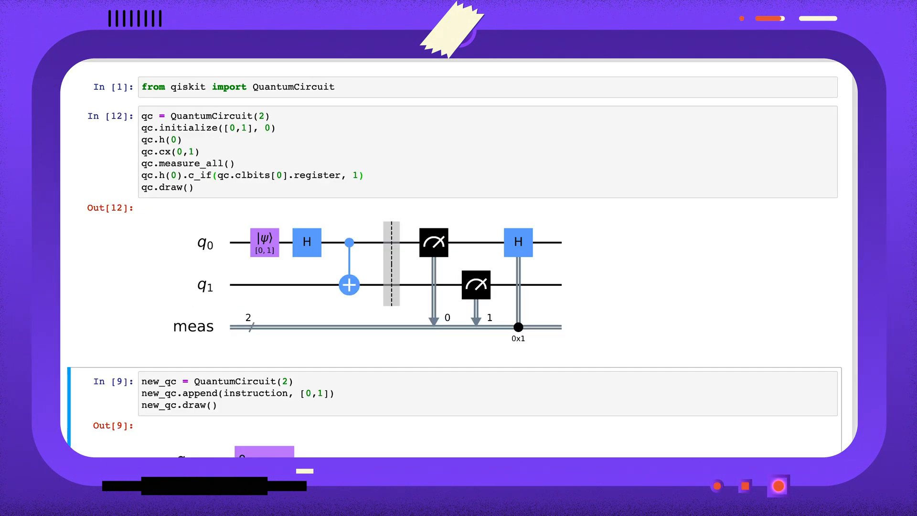
{"action": "mouse_move", "coordinate": [289, 273]}
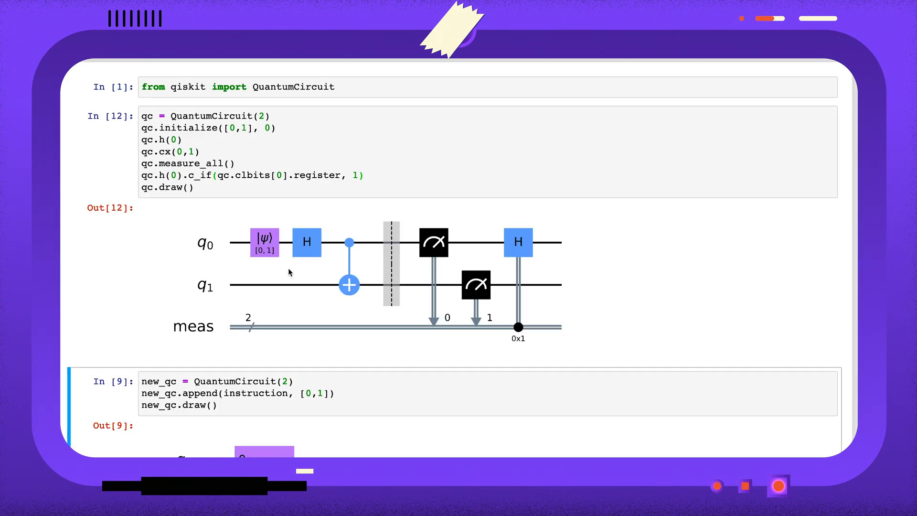
{"action": "mouse_move", "coordinate": [483, 311]}
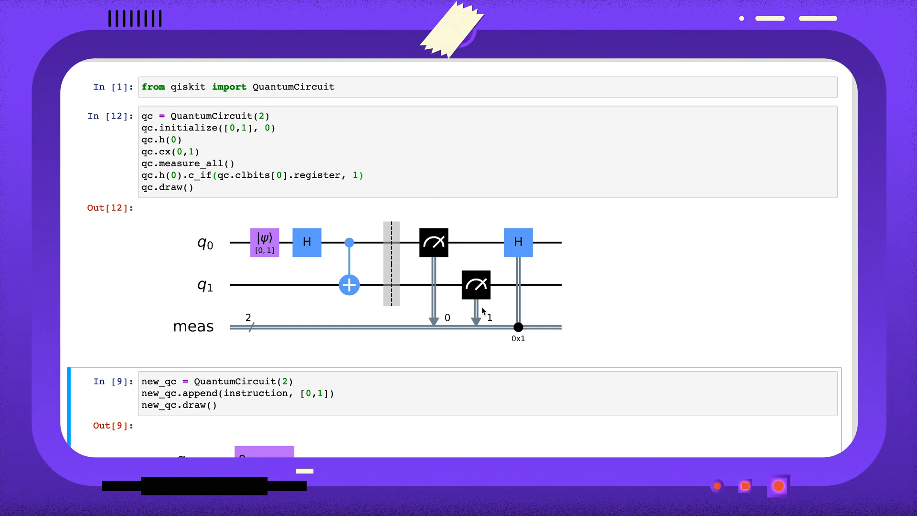
{"action": "mouse_move", "coordinate": [474, 256]}
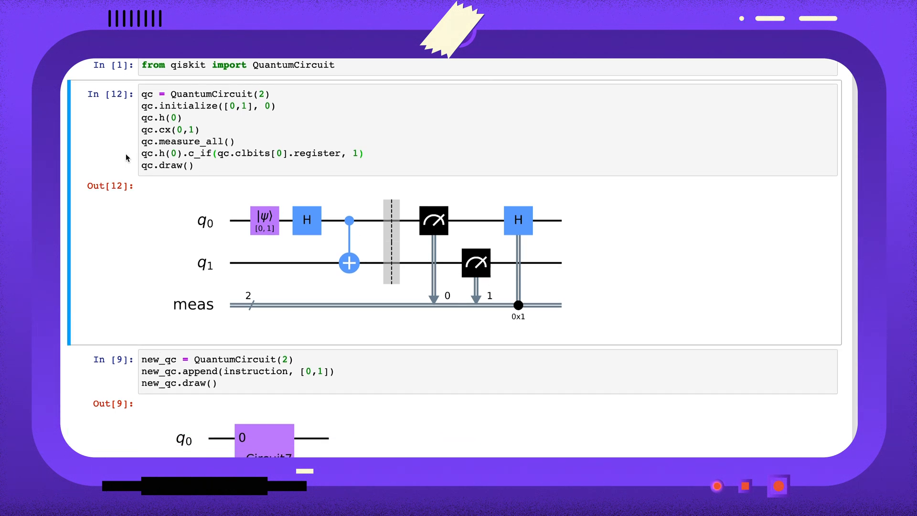
- Run qc.to_instruction(), then qc.to_gate(), which raises a classical-bits QiskitError
{"action": "type", "text": "instruction = qc.to_instruction("}
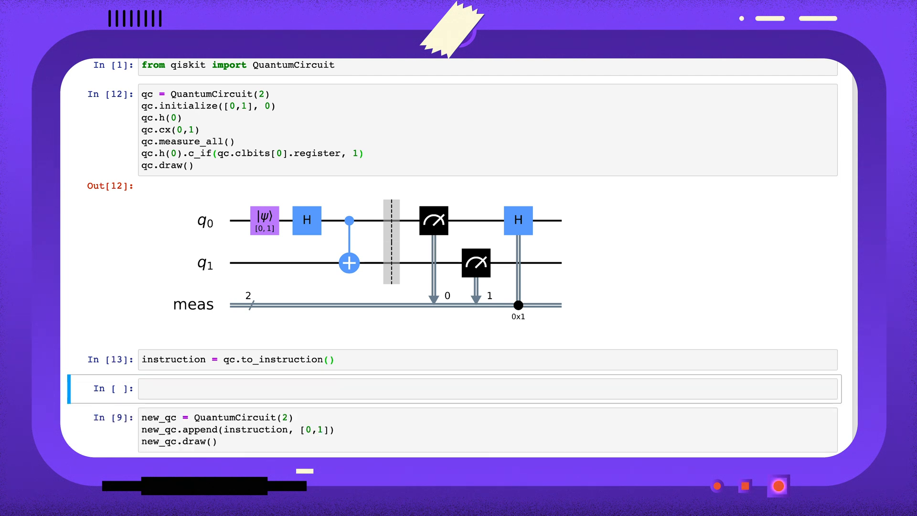
{"action": "type", "text": "gate = q"}
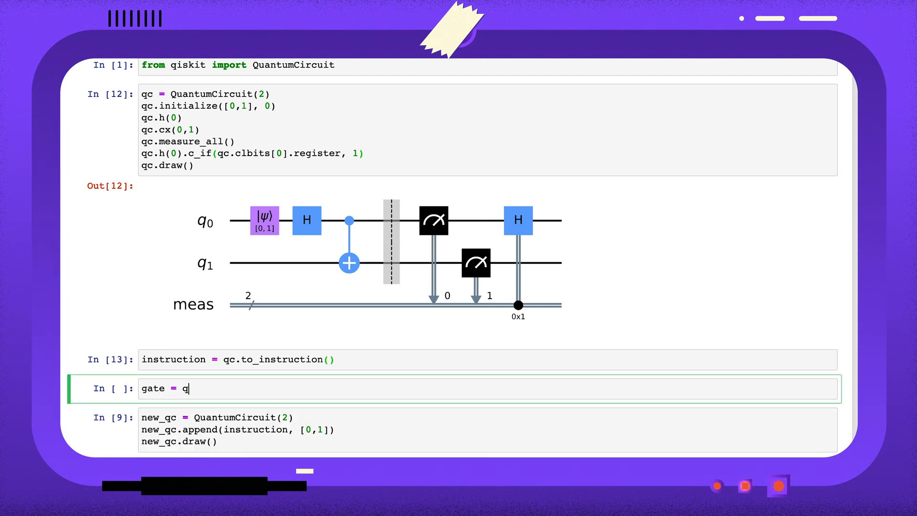
{"action": "type", "text": "c.to_gate("}
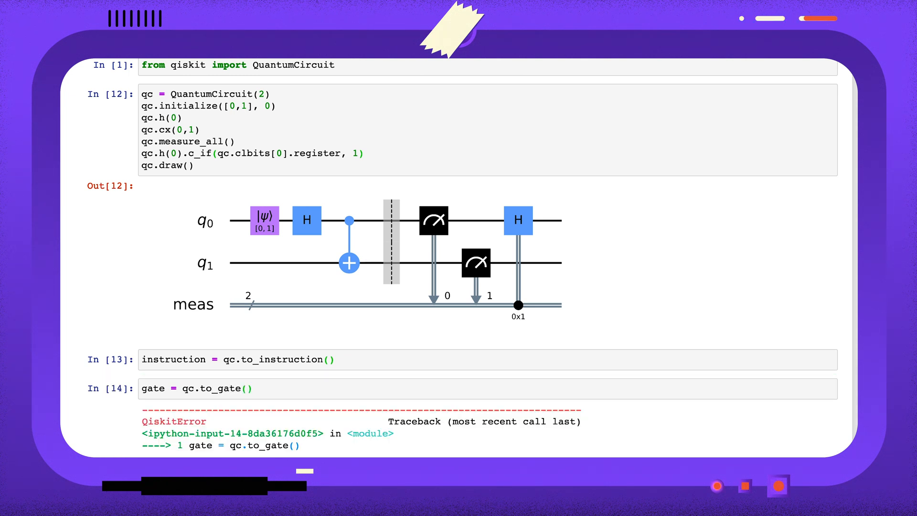
{"action": "scroll", "scroll_direction": "down", "scroll_amount": 3}
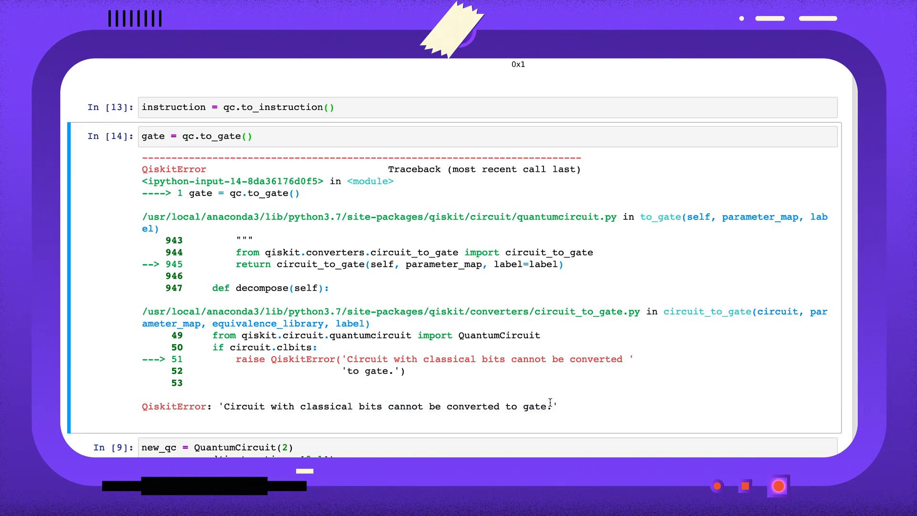
{"action": "mouse_move", "coordinate": [100, 146]}
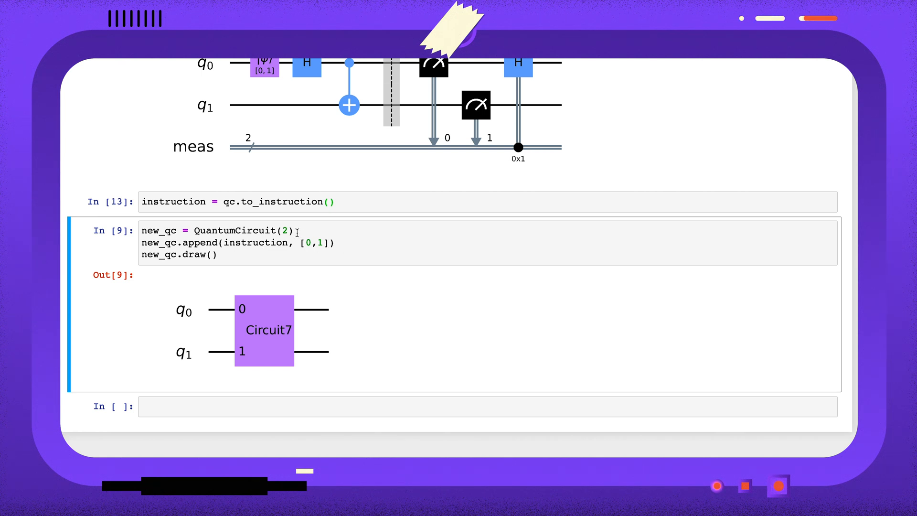
- Make new_qc QuantumCircuit(2, 2), append instruction on [0,1], [0,1] and draw decompose()
{"action": "type", "text": ", 2"}
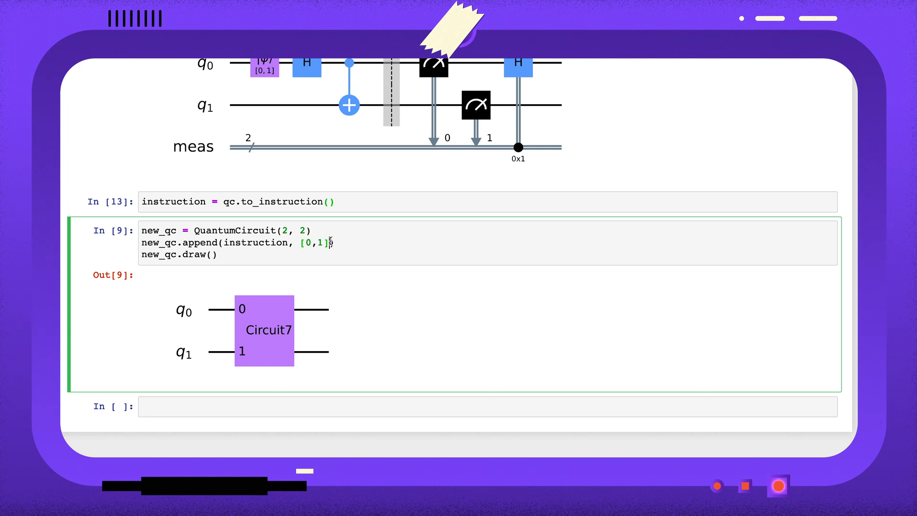
{"action": "type", "text": ", [0,1"}
{"action": "left_click", "coordinate": [487, 254]}
{"action": "type", "text": "ecompose().d"}
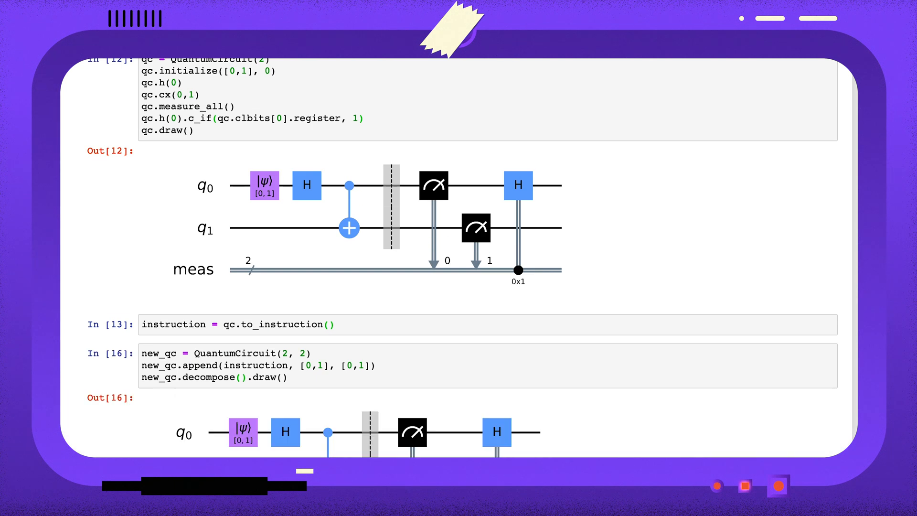
{"action": "scroll", "scroll_direction": "down", "scroll_amount": 3}
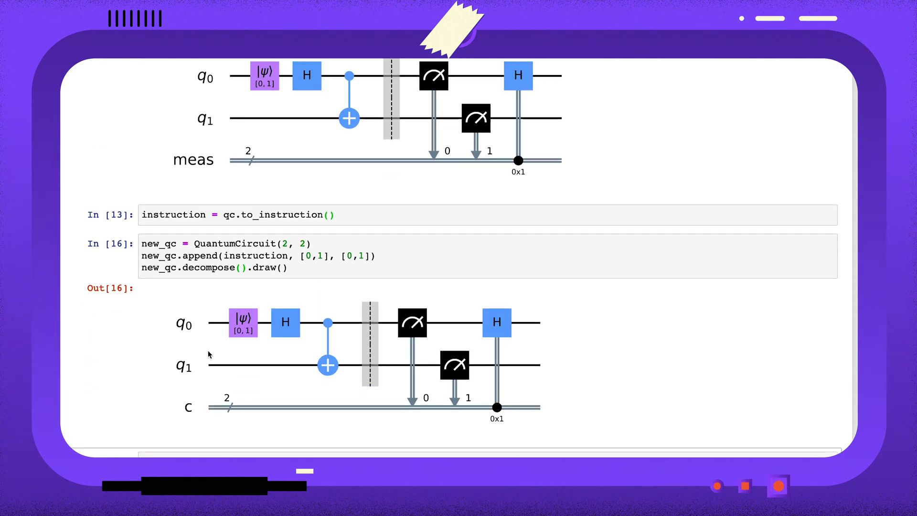
{"action": "left_click", "coordinate": [286, 256]}
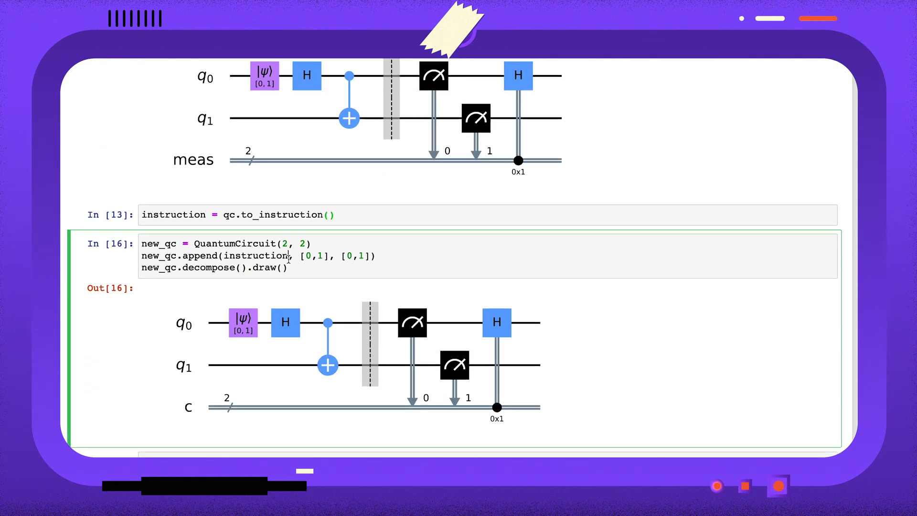